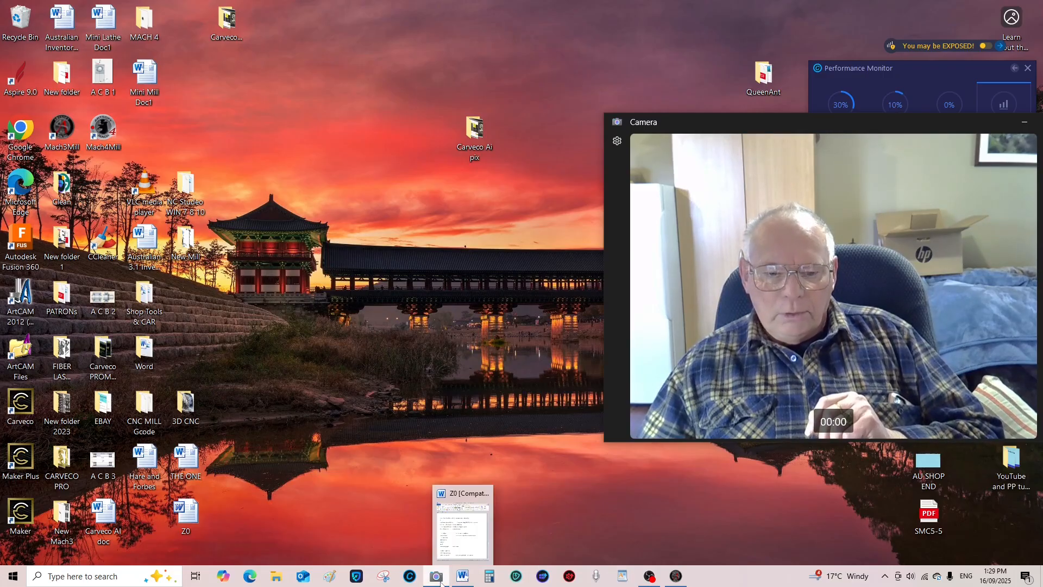
Step: Bring up the Z0 Word document containing the Probe Down script
click(462, 576)
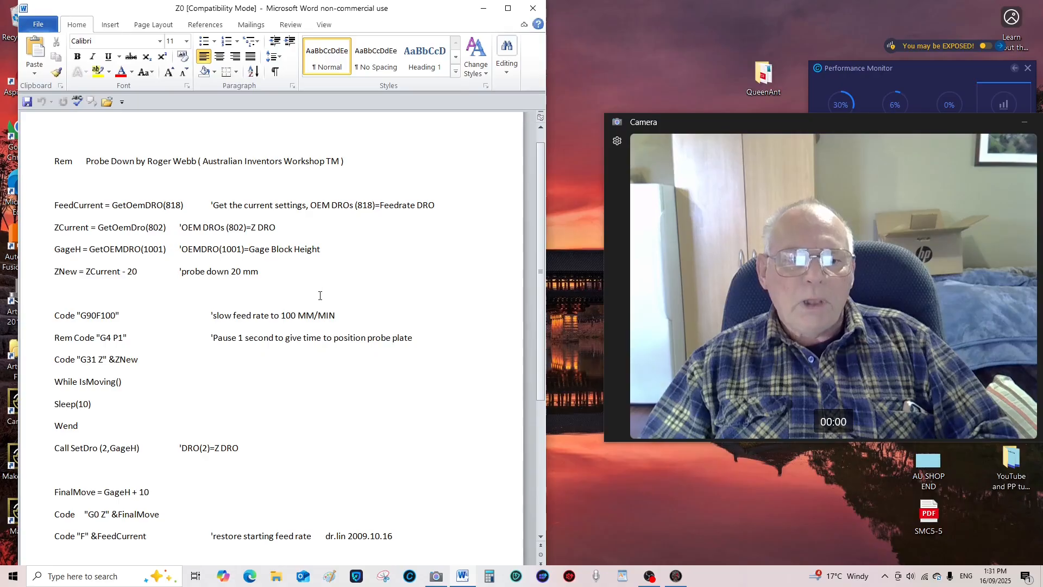
mouse_move(296, 320)
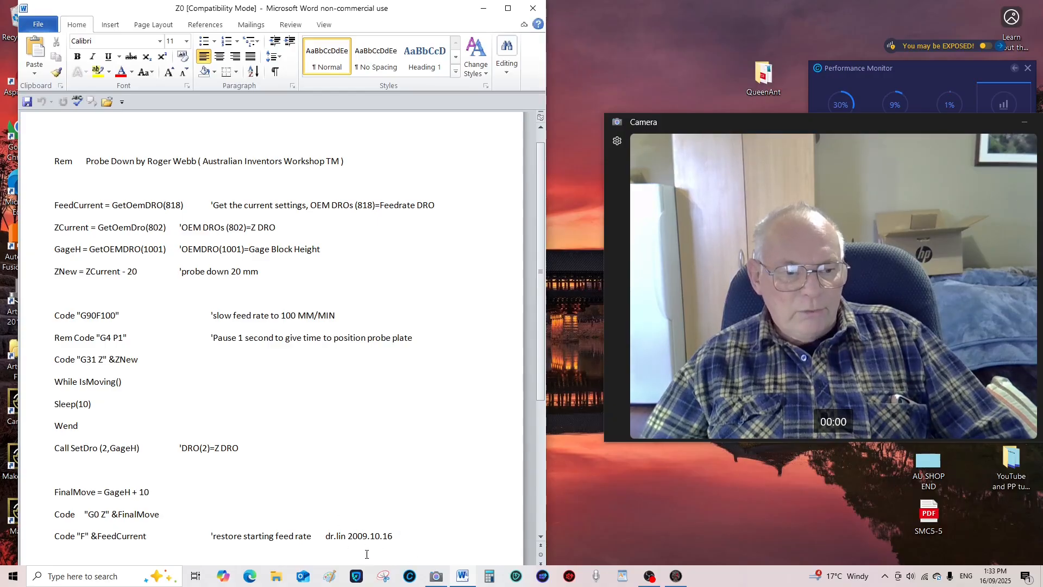
mouse_move(421, 521)
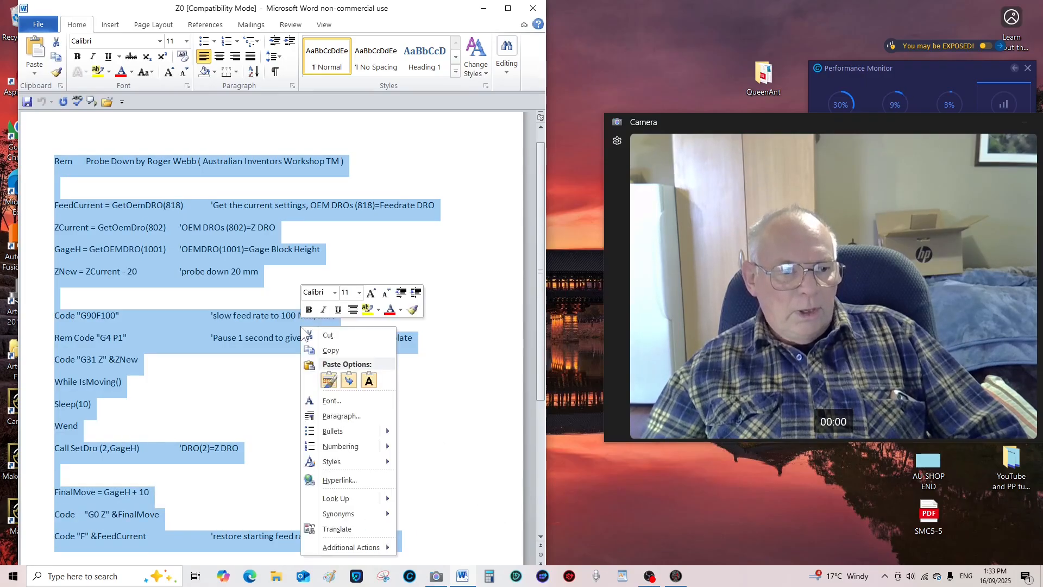
Step: Copy the full Probe Down script and switch to the Mach3 mill screen
click(335, 355)
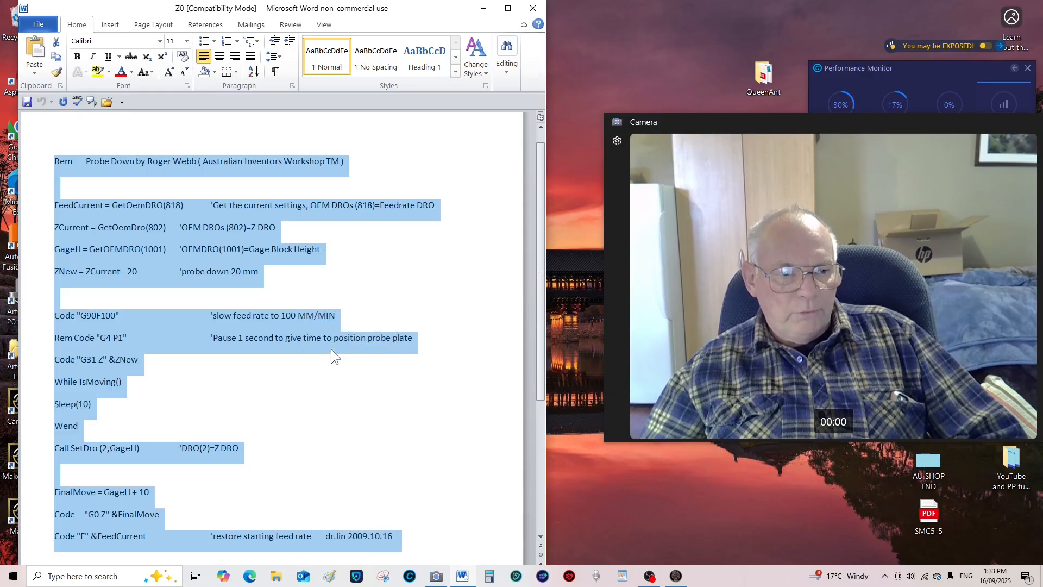
mouse_move(471, 336)
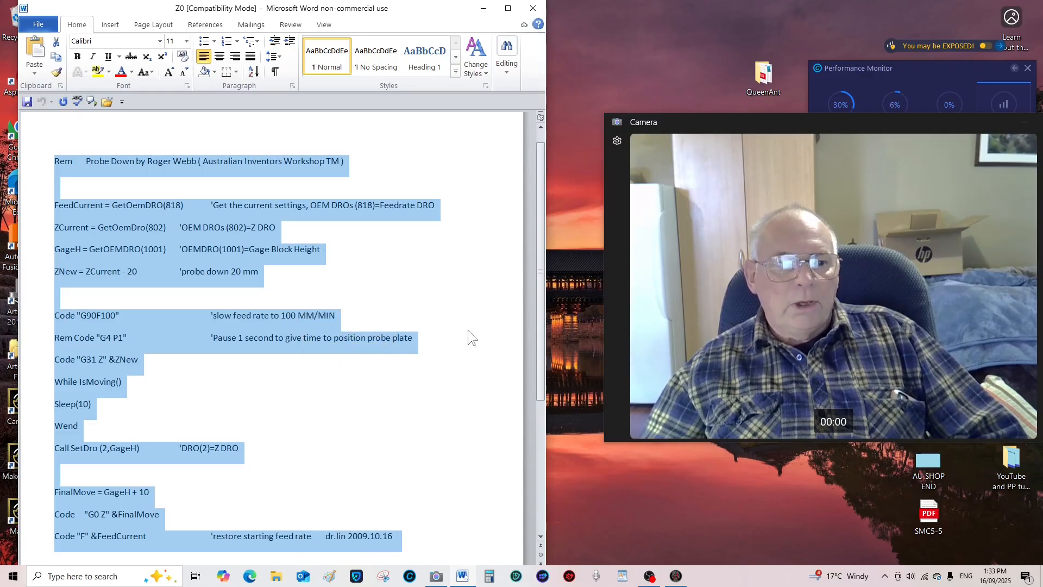
click(59, 293)
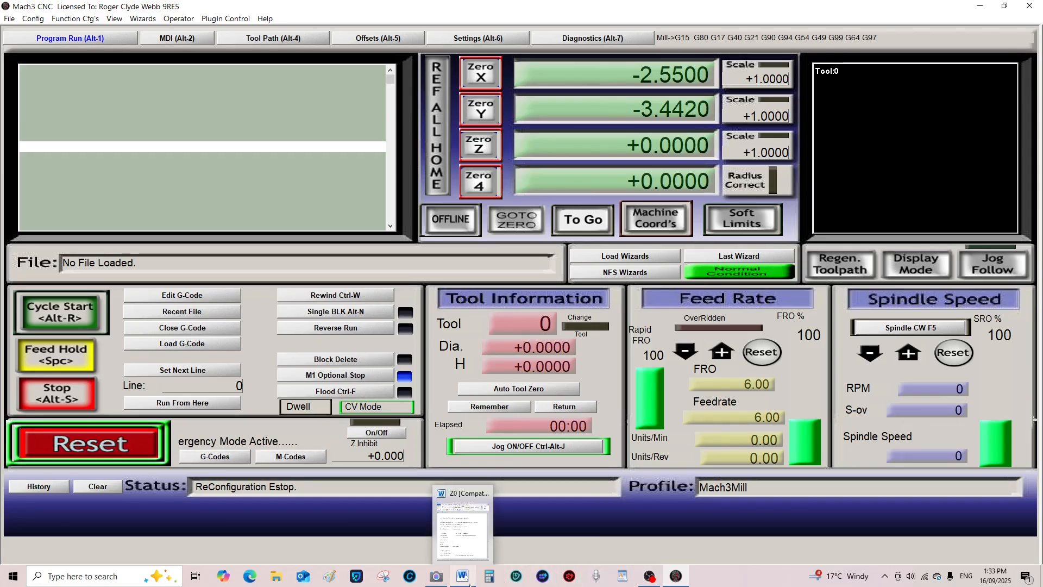
click(435, 575)
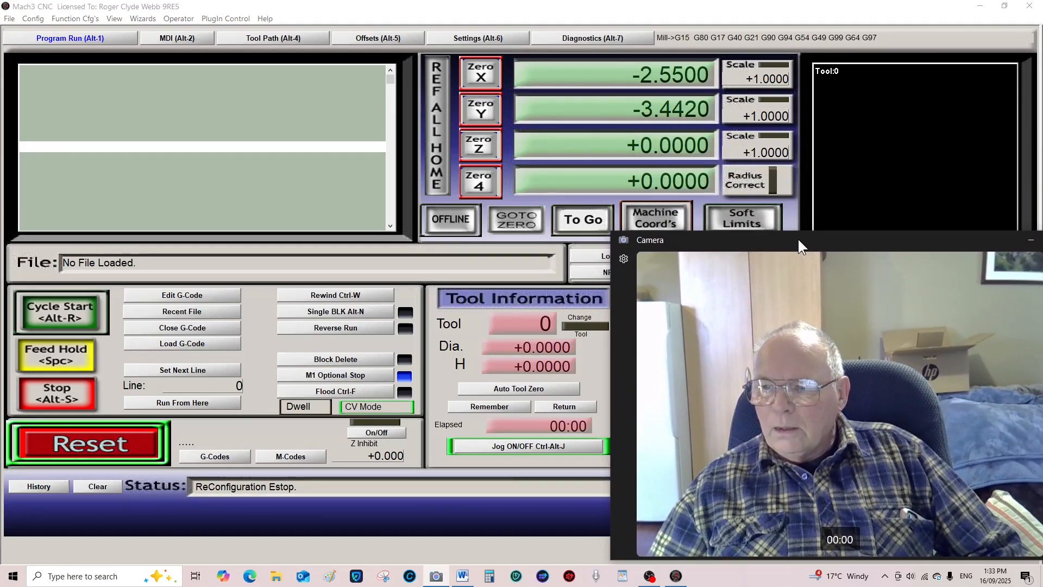
click(85, 442)
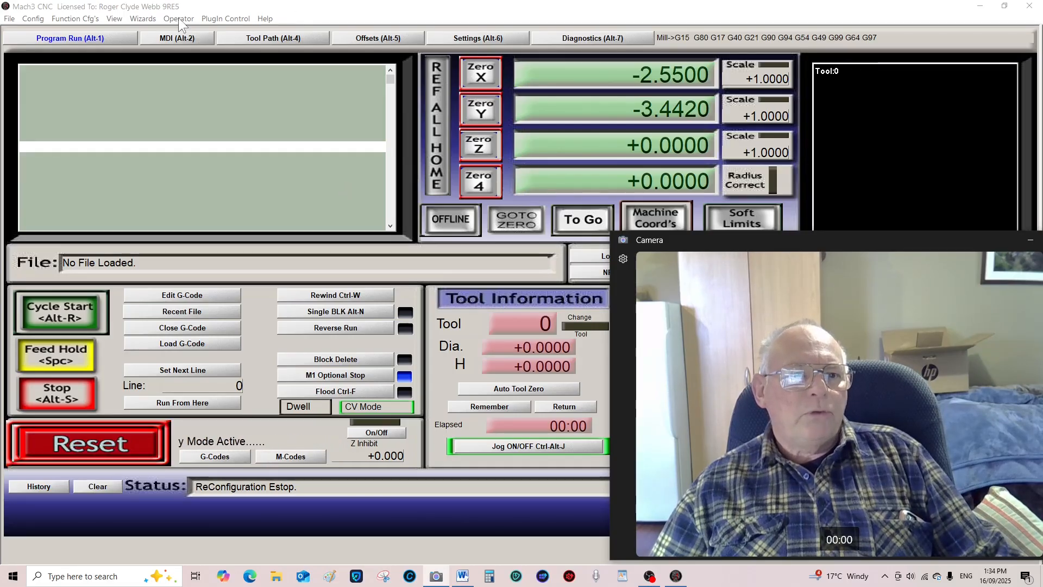
Step: Choose Edit Button Script from the Operator menu
click(178, 18)
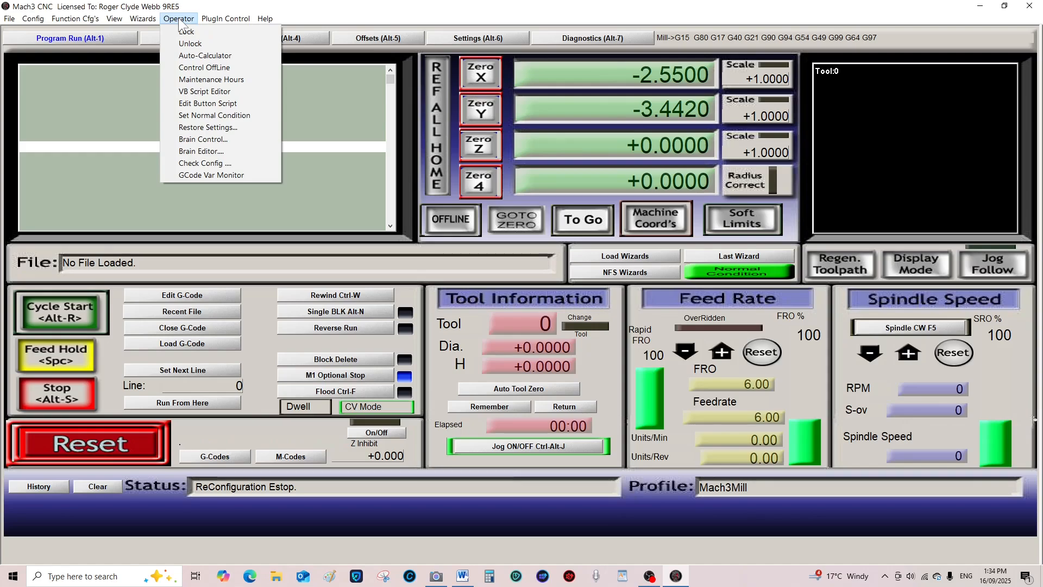
click(86, 441)
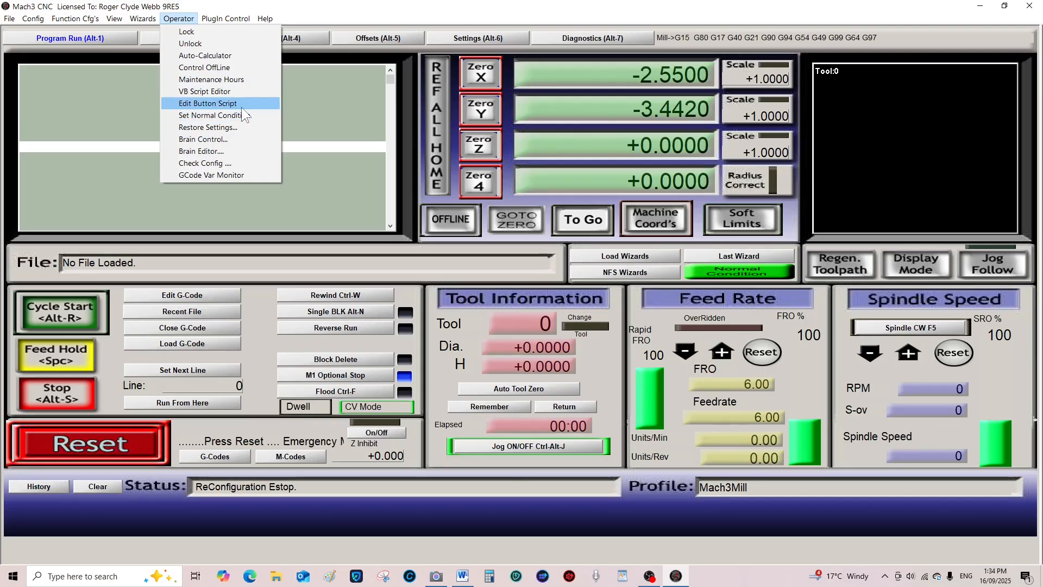
mouse_move(204, 92)
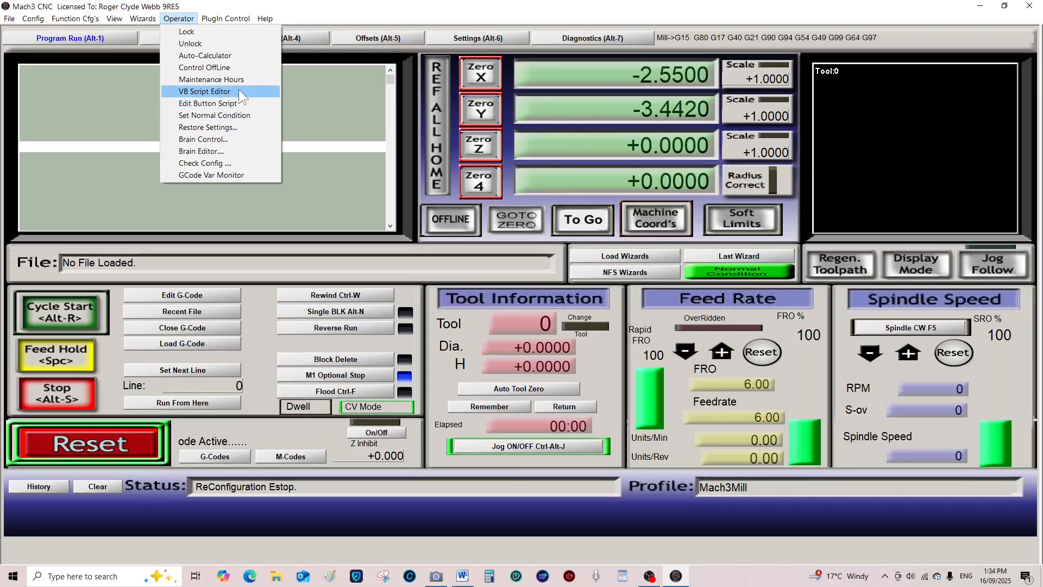
mouse_move(207, 103)
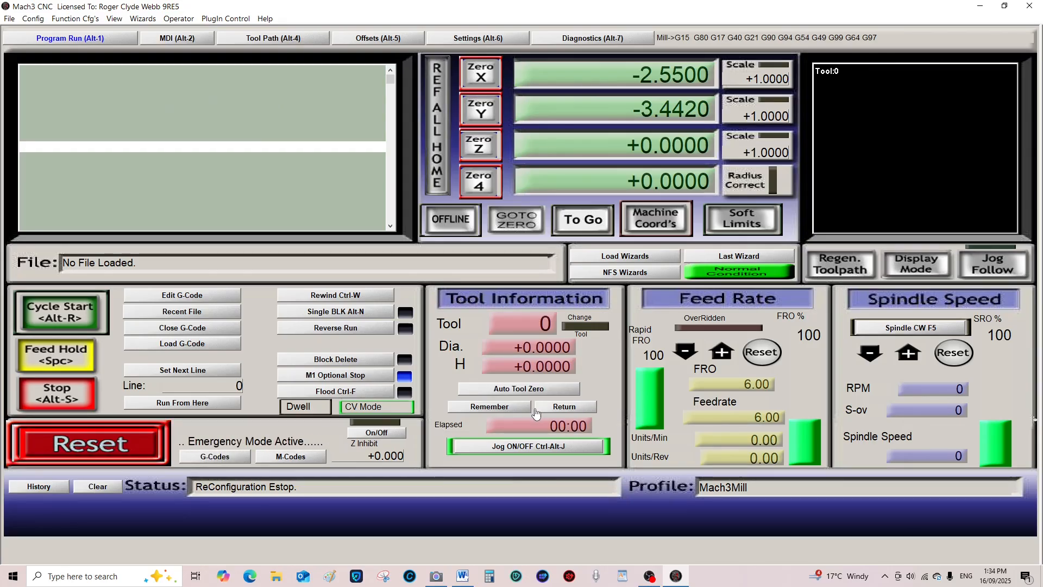
Step: Open the Auto Tool Zero HiddenScript.m1s and select its Not Yet Implemented message line
click(87, 442)
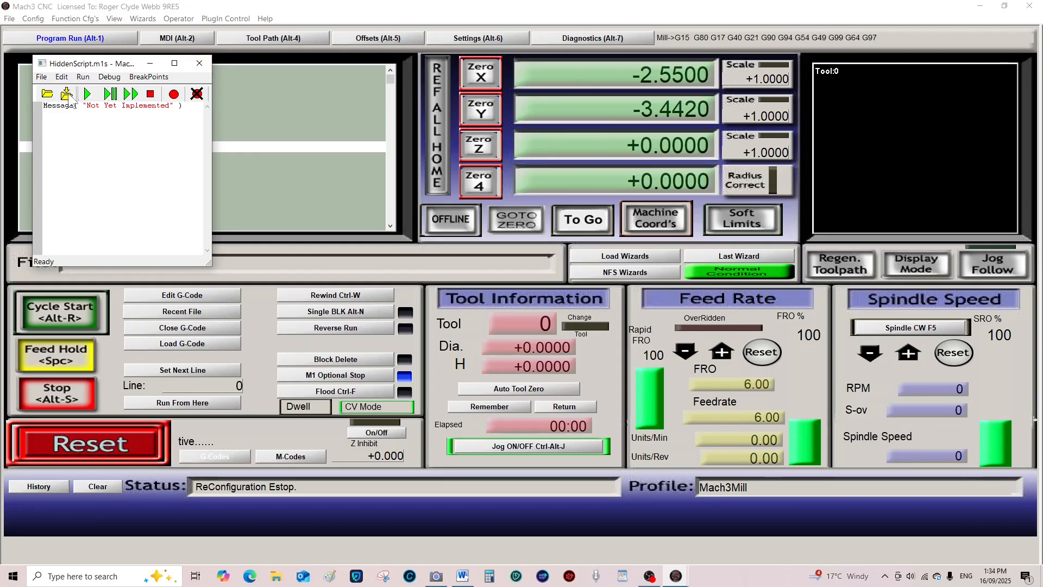
click(85, 441)
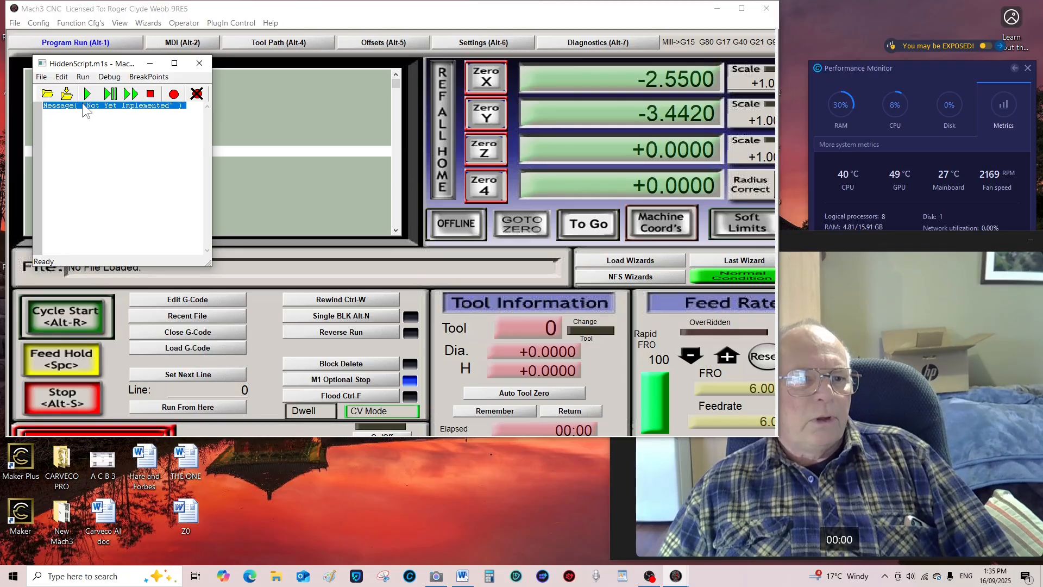
Step: Replace the placeholder message line with the pasted Z-probe VB script
right_click(100, 105)
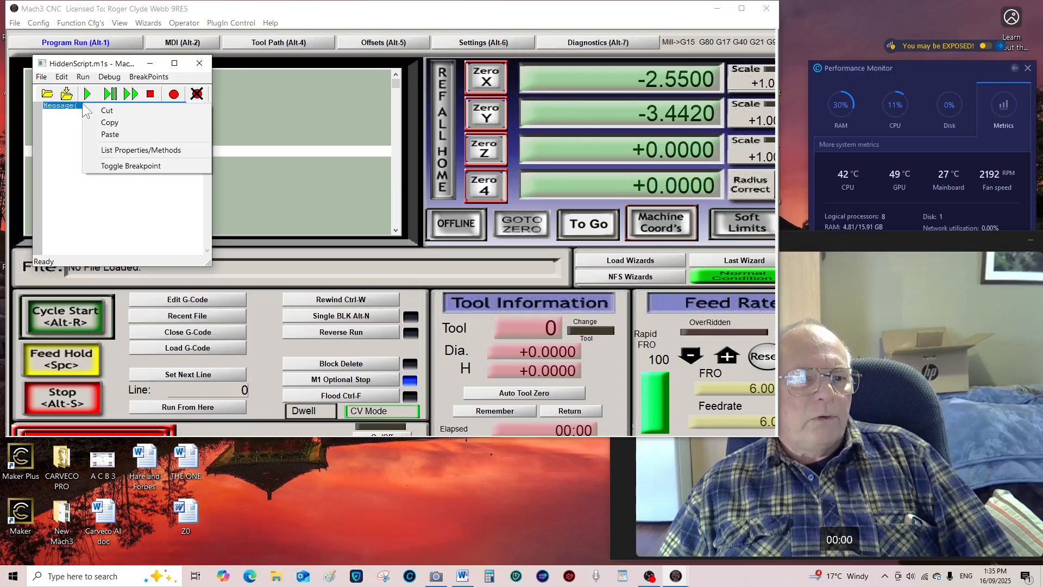
mouse_move(107, 110)
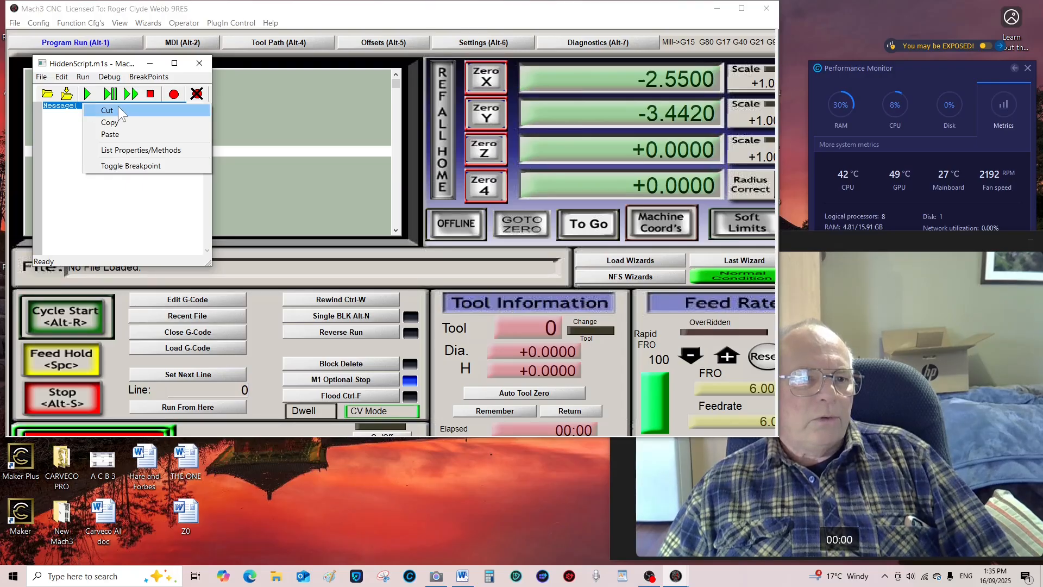
click(106, 110)
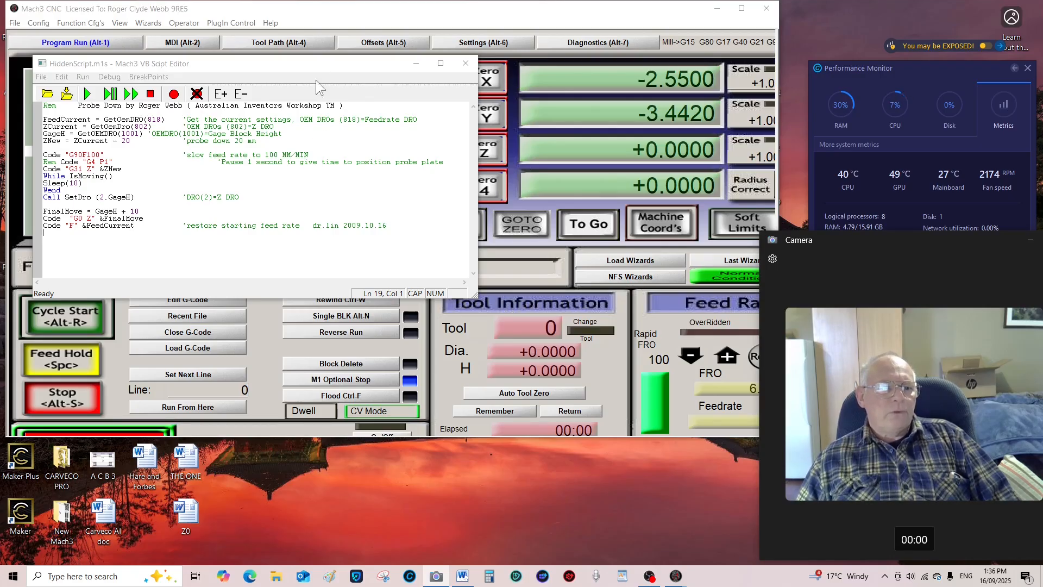
mouse_move(196, 92)
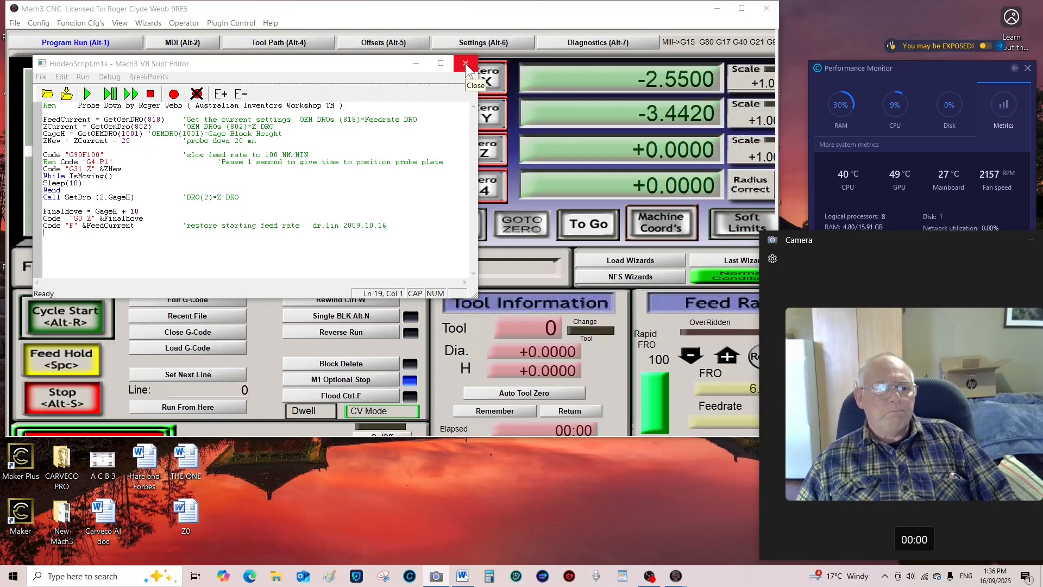
Step: Close the script editor, saving changes to HiddenScript.m1s
click(466, 63)
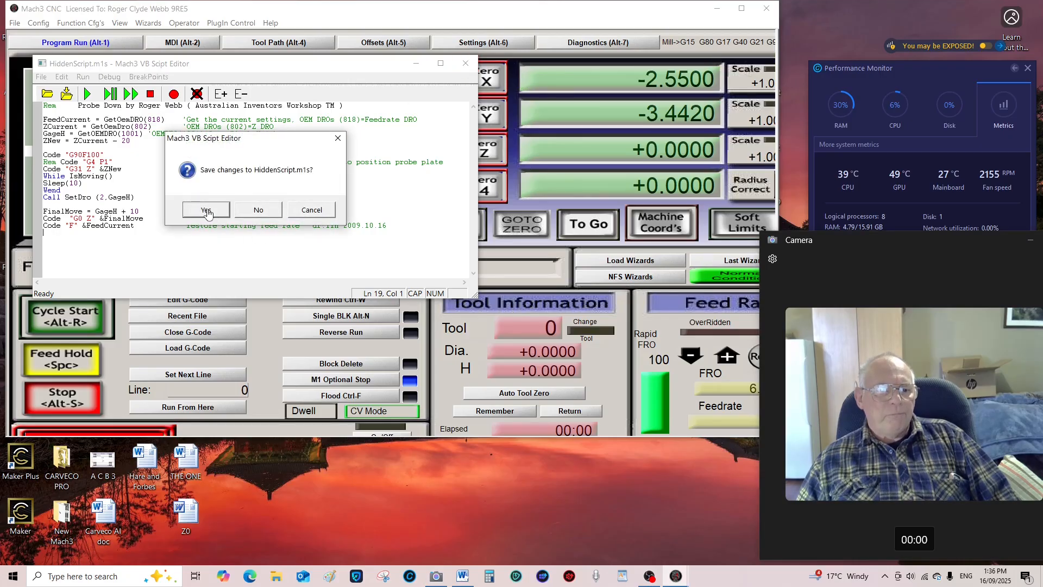
click(205, 210)
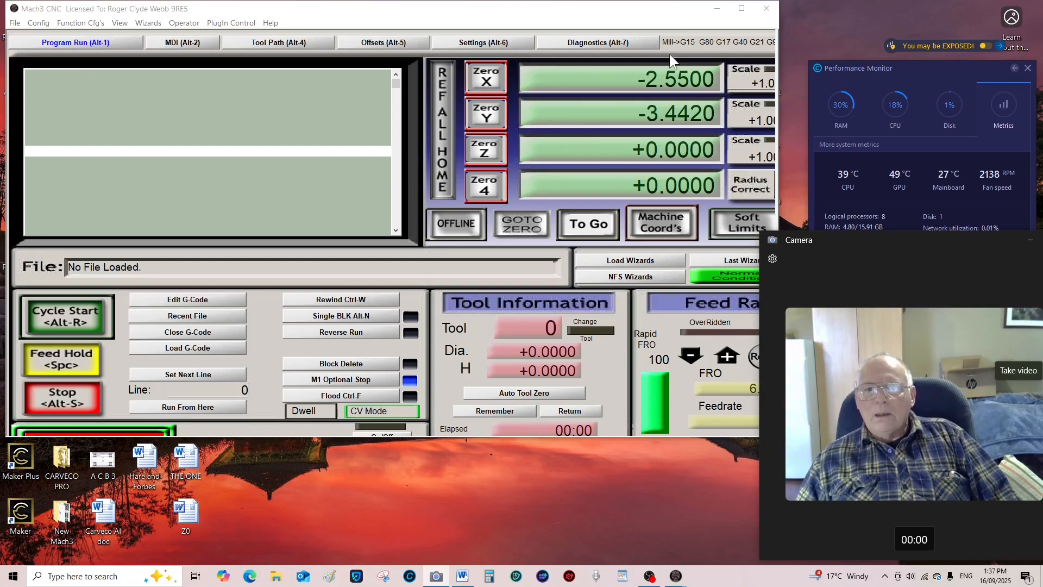
mouse_move(649, 30)
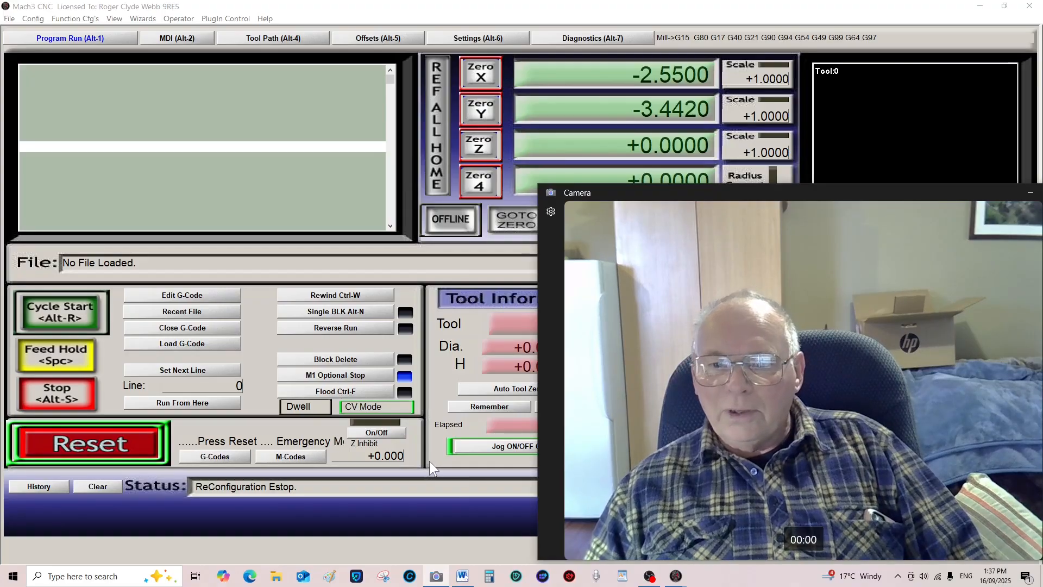
click(86, 442)
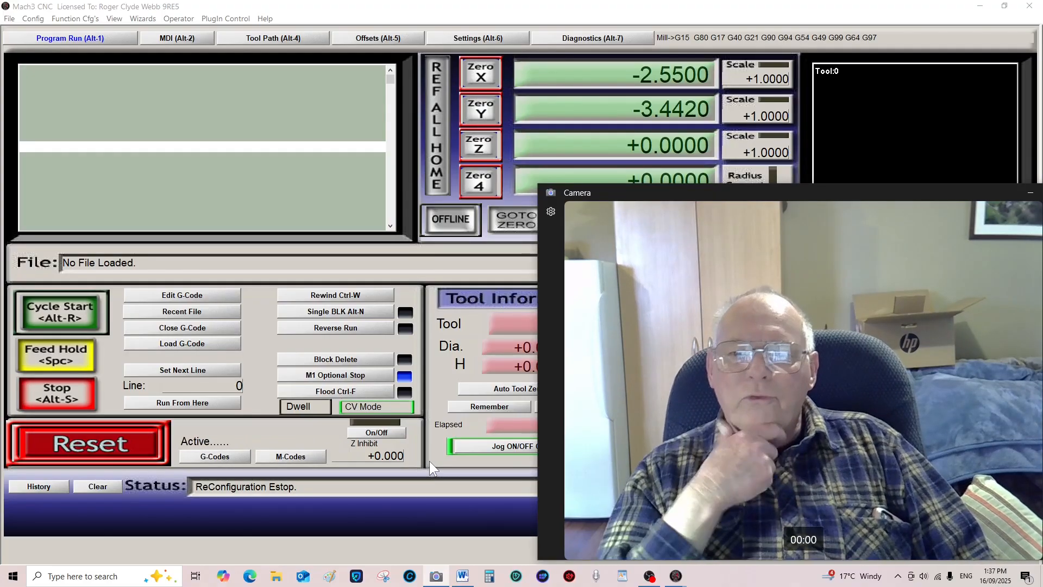
click(86, 442)
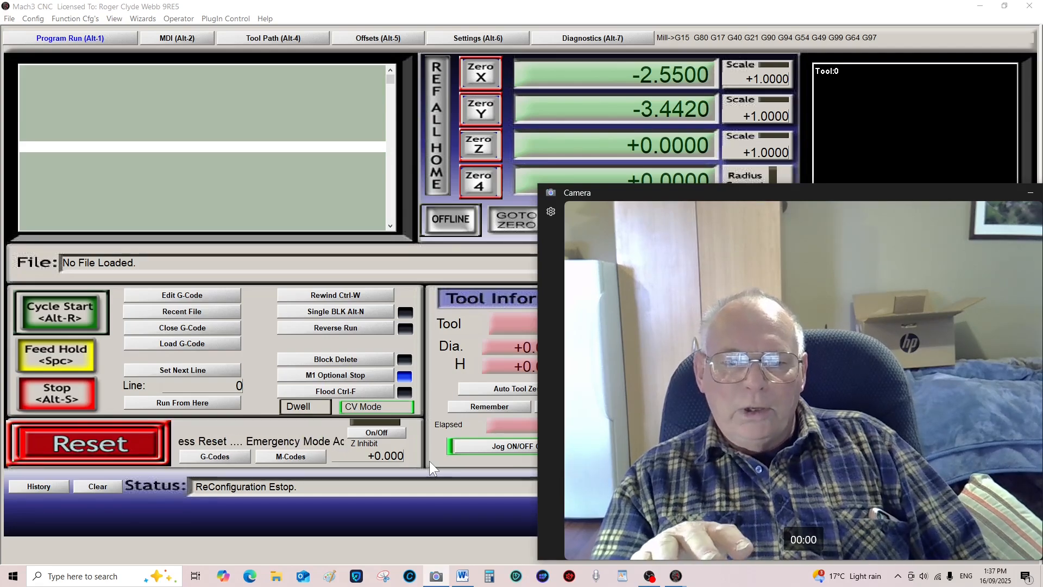
click(87, 440)
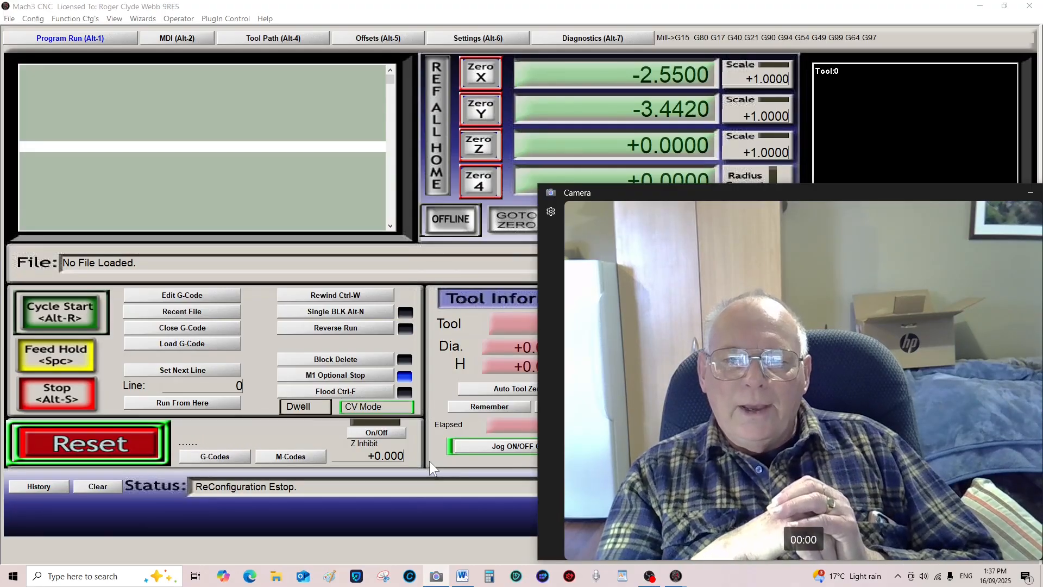
click(86, 442)
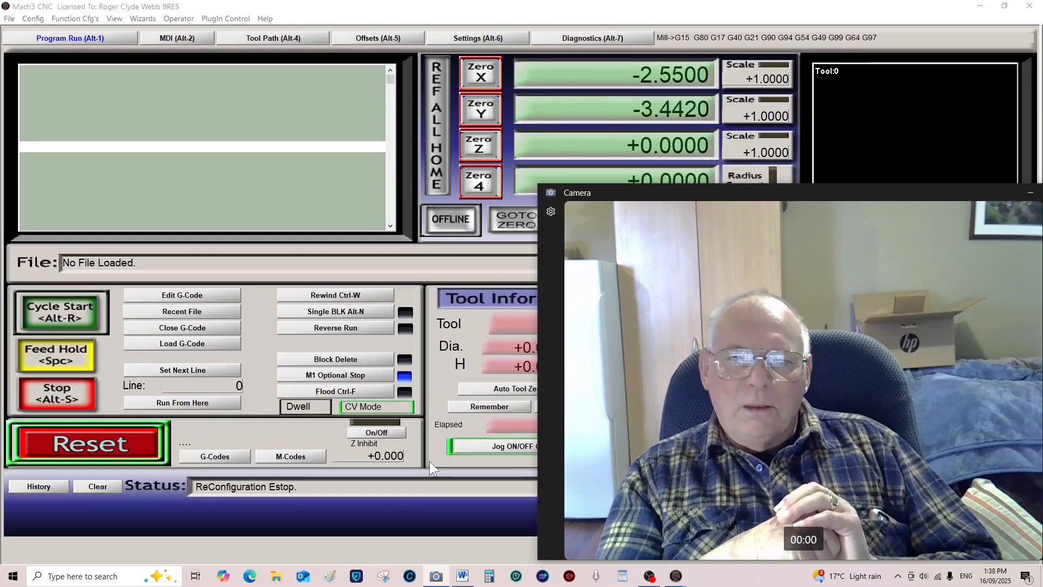
click(87, 442)
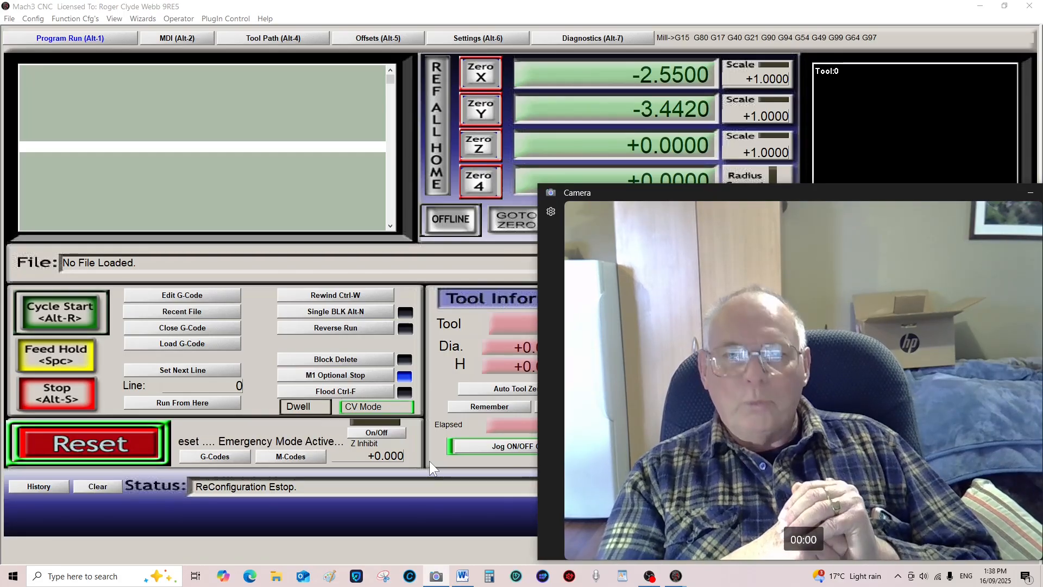
click(87, 442)
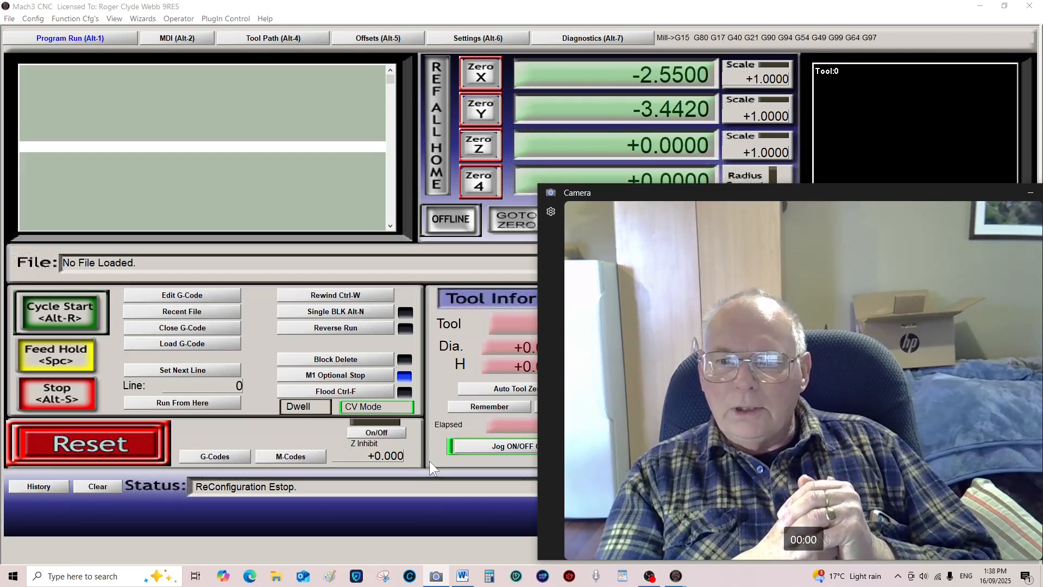
click(86, 442)
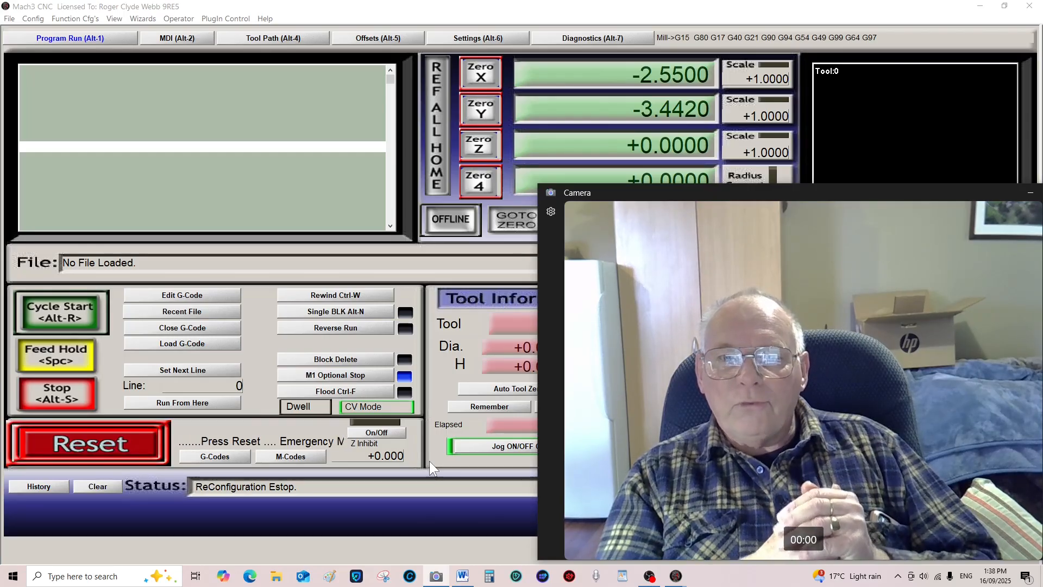
click(86, 442)
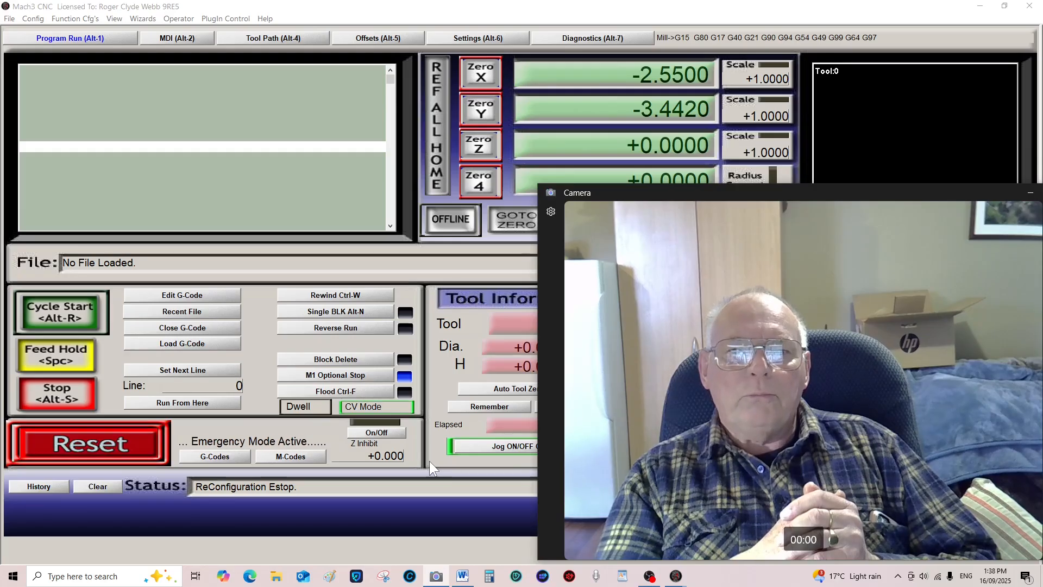
click(86, 442)
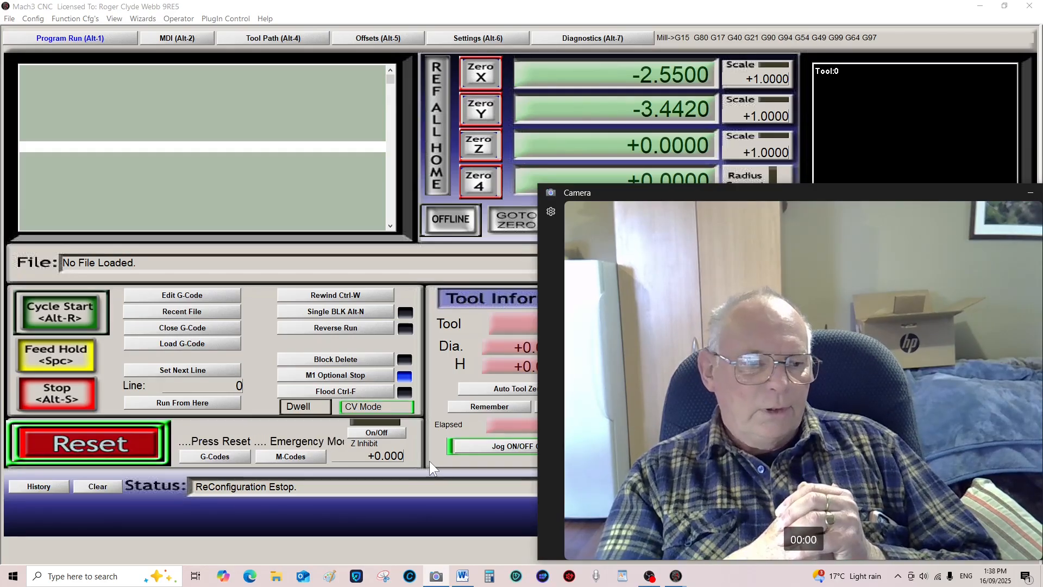
click(87, 442)
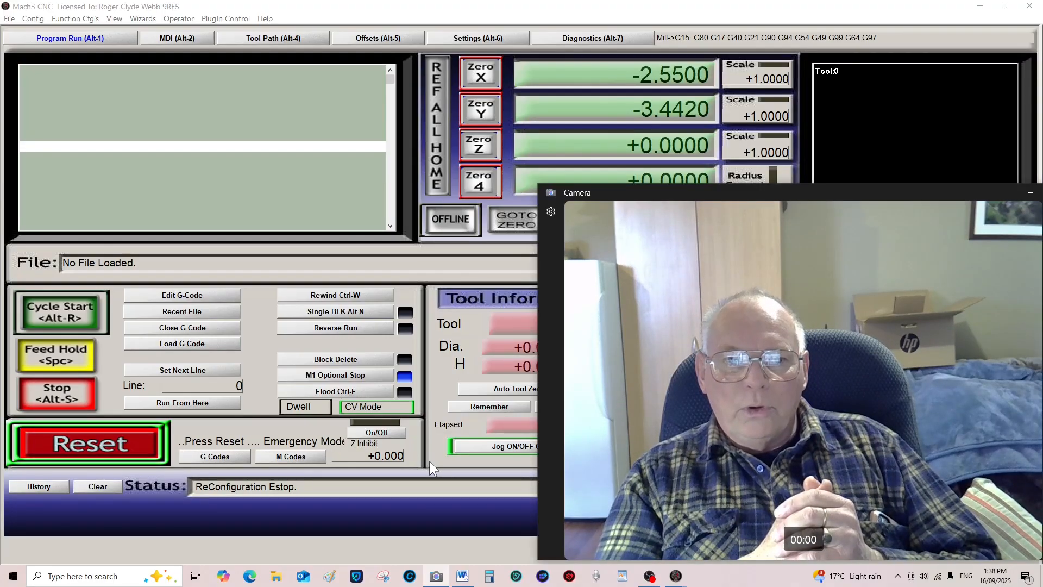
click(86, 442)
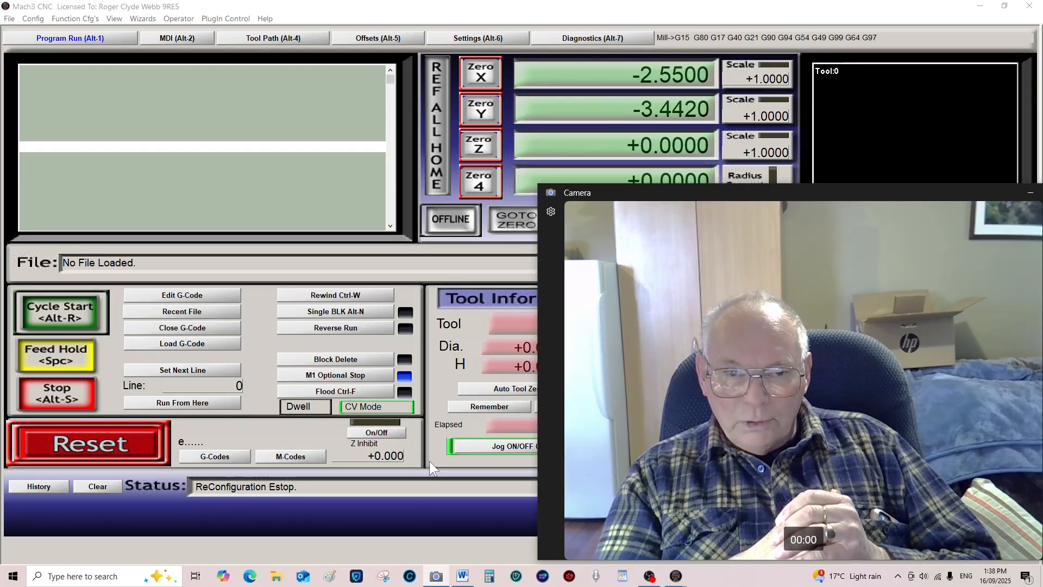
click(86, 442)
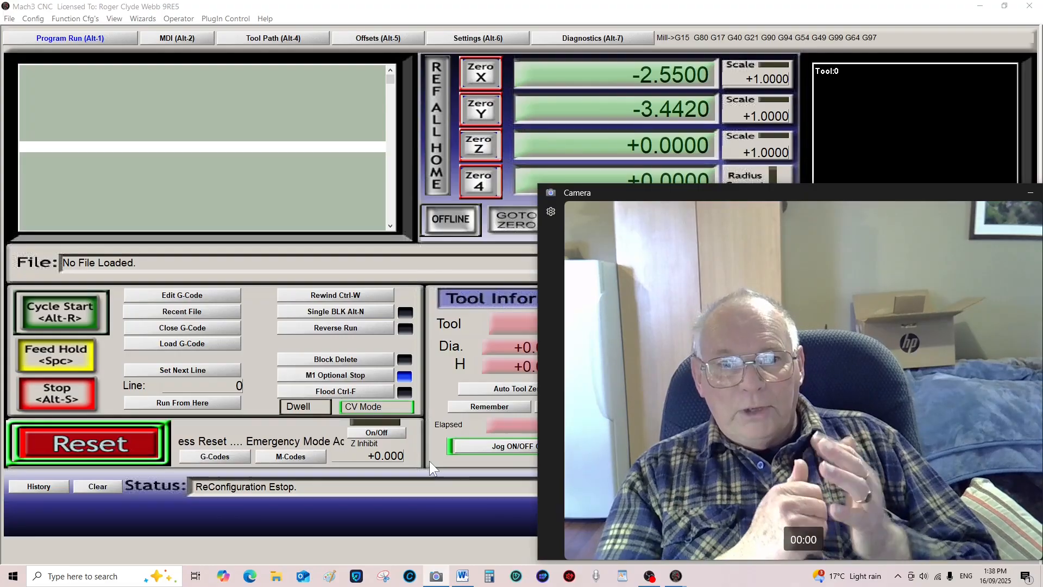